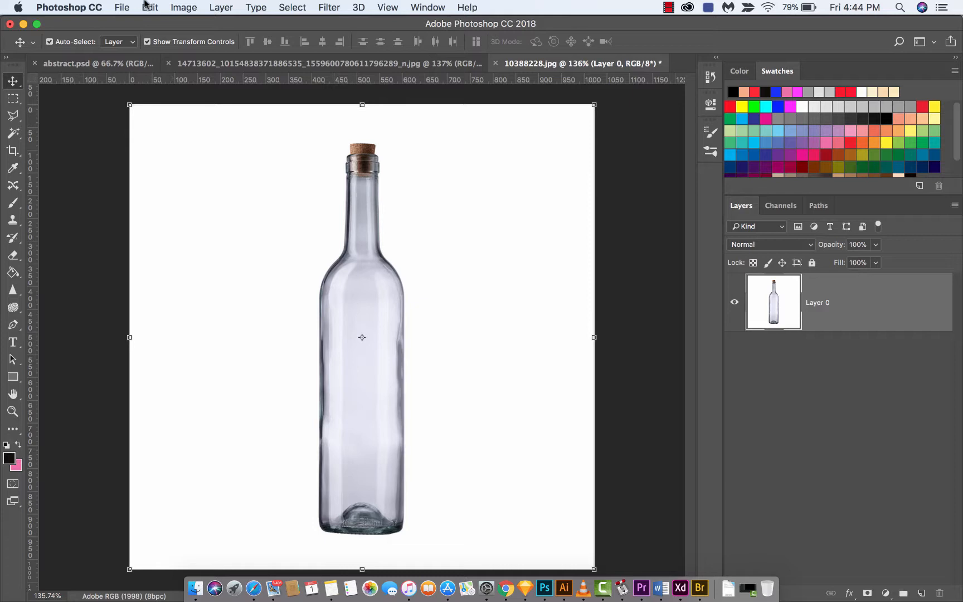
# Bring the red wine-and-dog label image into the document and position it on the bottle's body
pyautogui.click(150, 8)
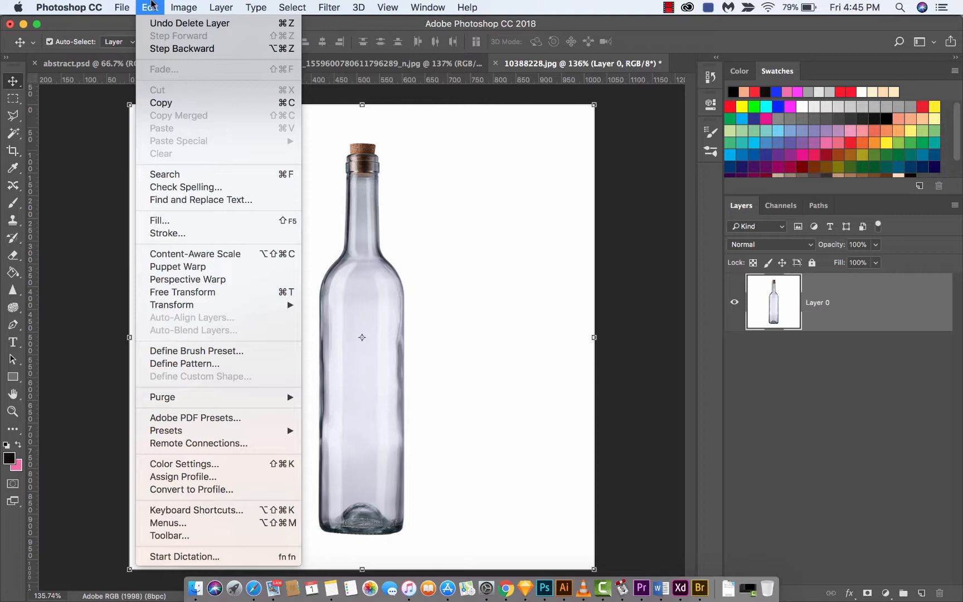
pyautogui.moveTo(195, 254)
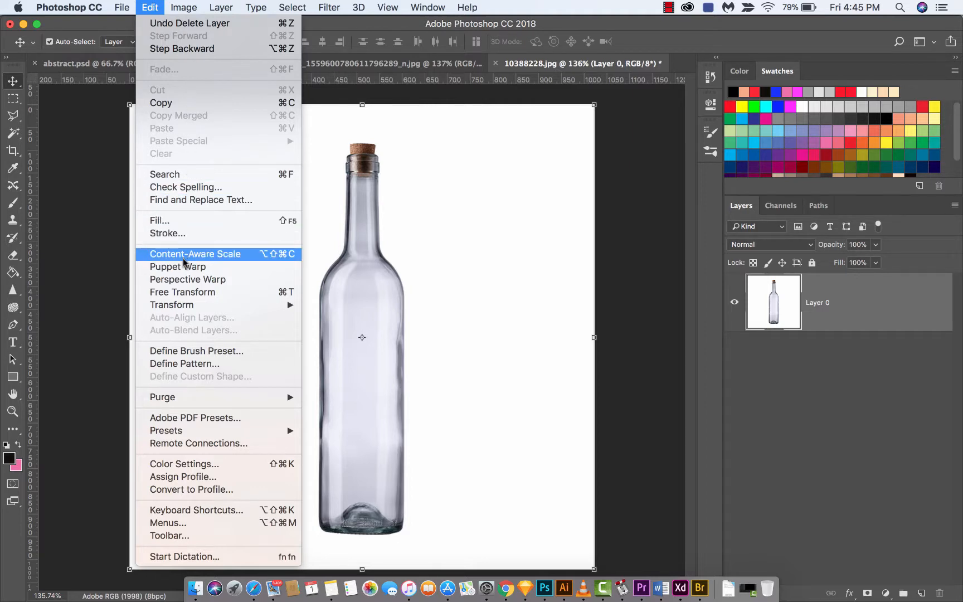
pyautogui.moveTo(188, 279)
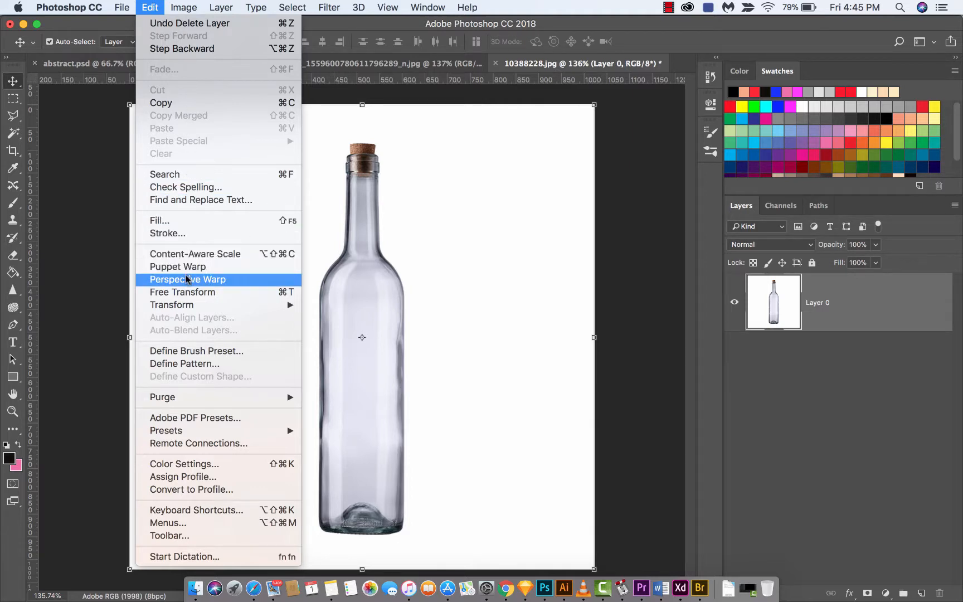
pyautogui.moveTo(160, 7)
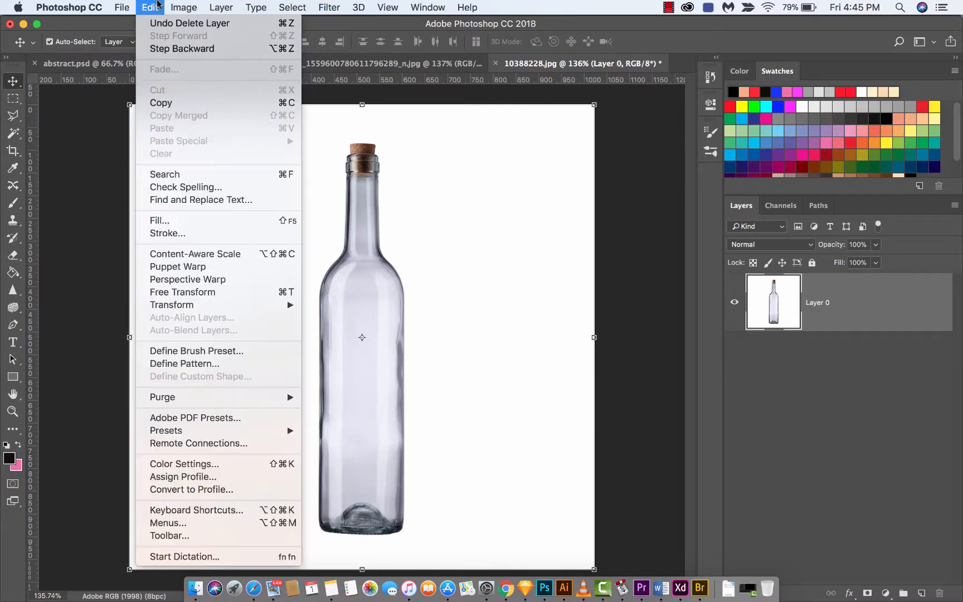
pyautogui.click(150, 8)
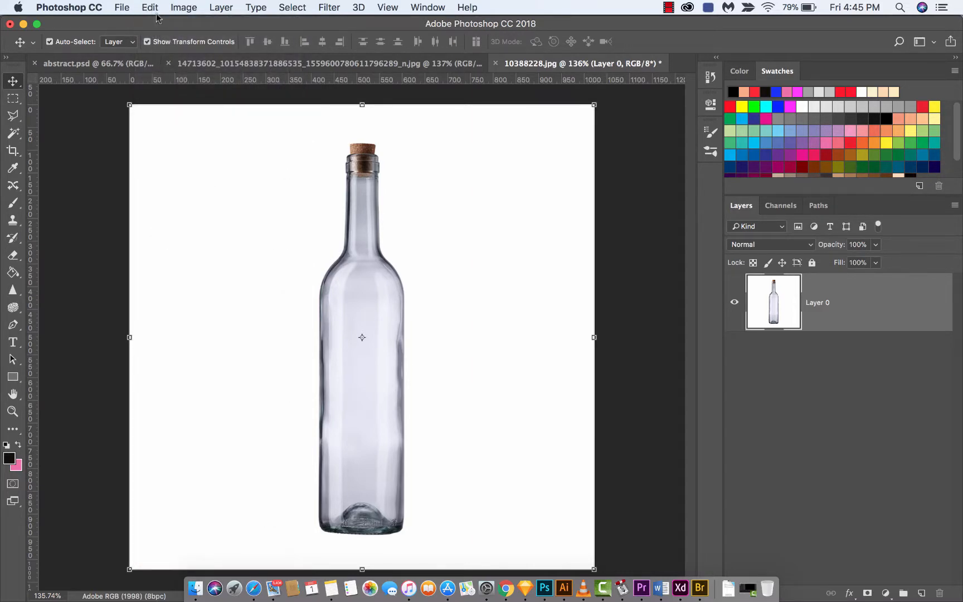
pyautogui.moveTo(430, 363)
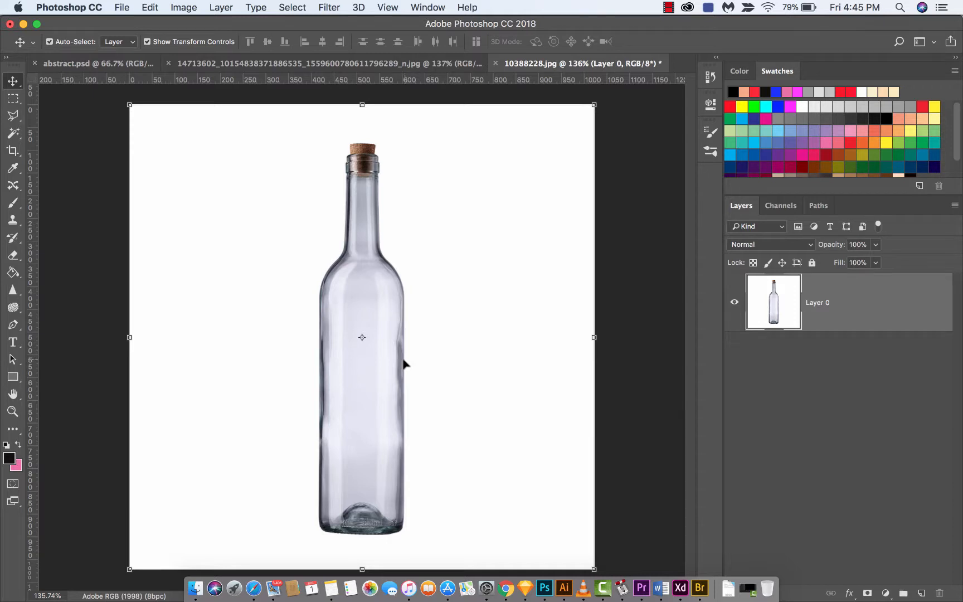
pyautogui.moveTo(377, 360)
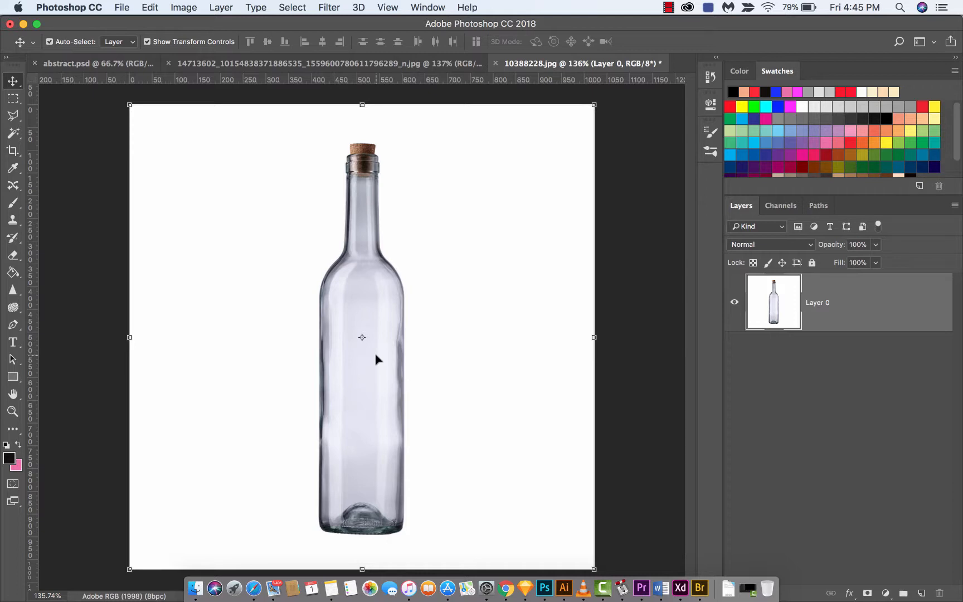
pyautogui.moveTo(390, 328)
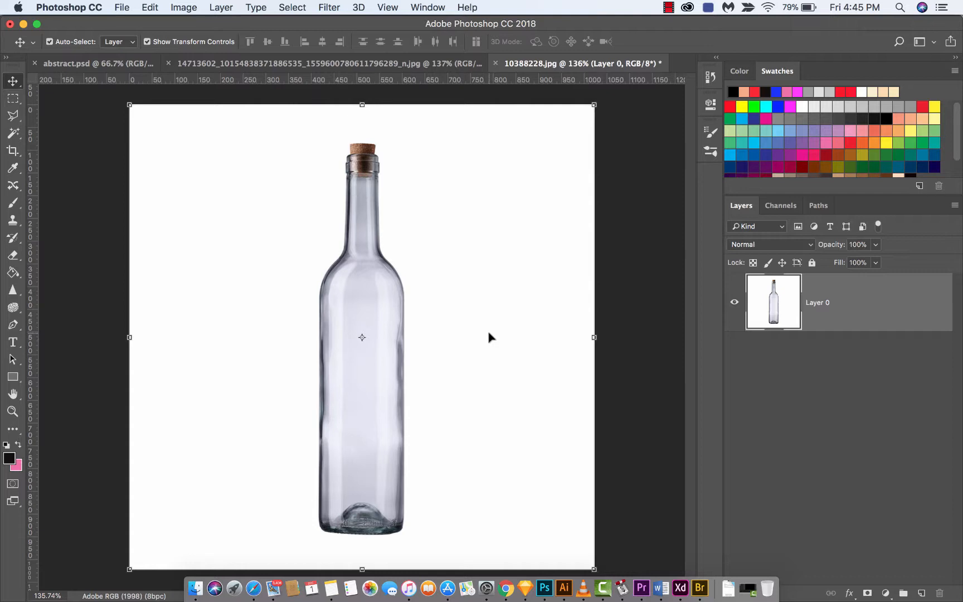
pyautogui.moveTo(367, 380)
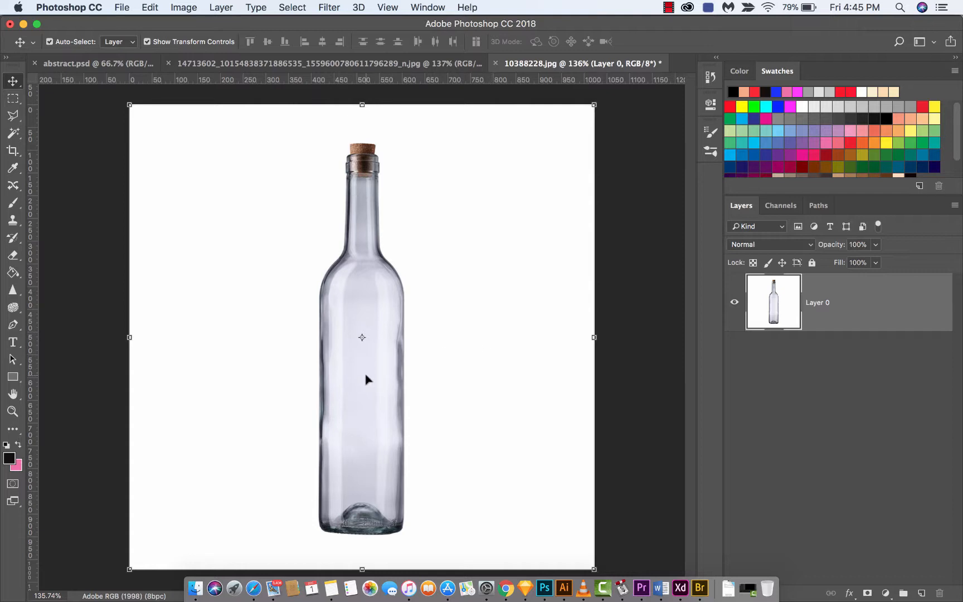
pyautogui.moveTo(195, 587)
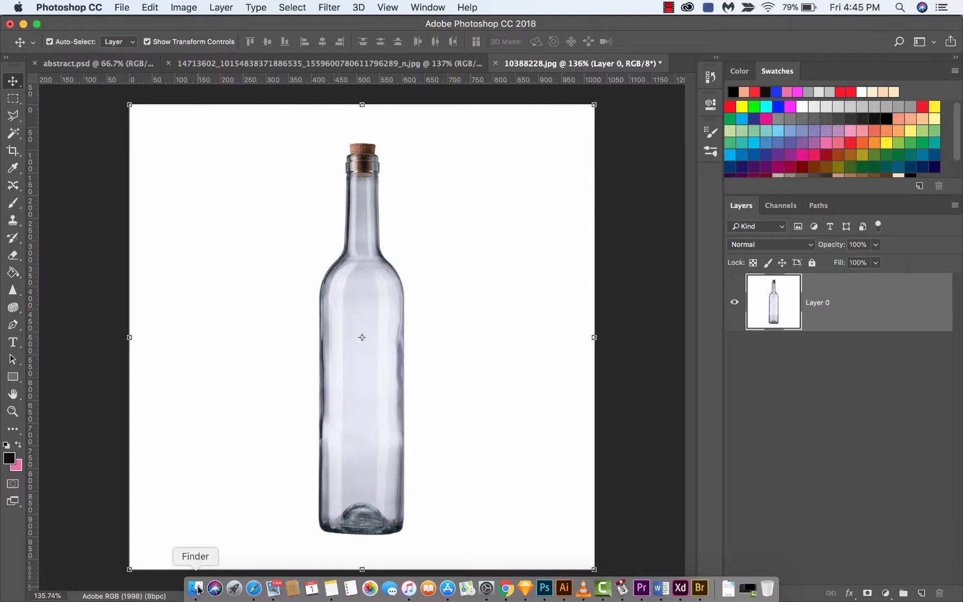
pyautogui.click(195, 588)
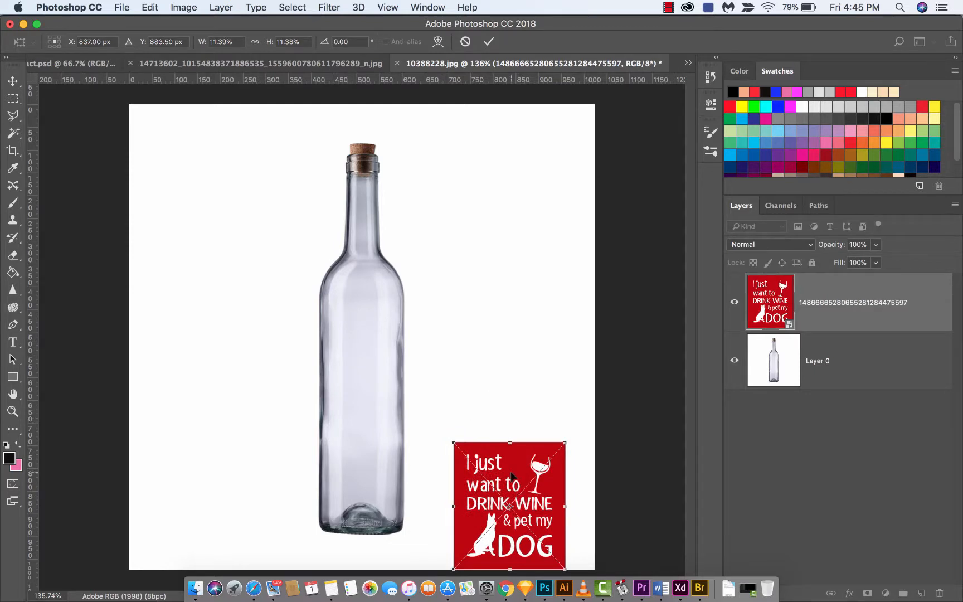
pyautogui.moveTo(509, 505); pyautogui.dragTo(356, 361)
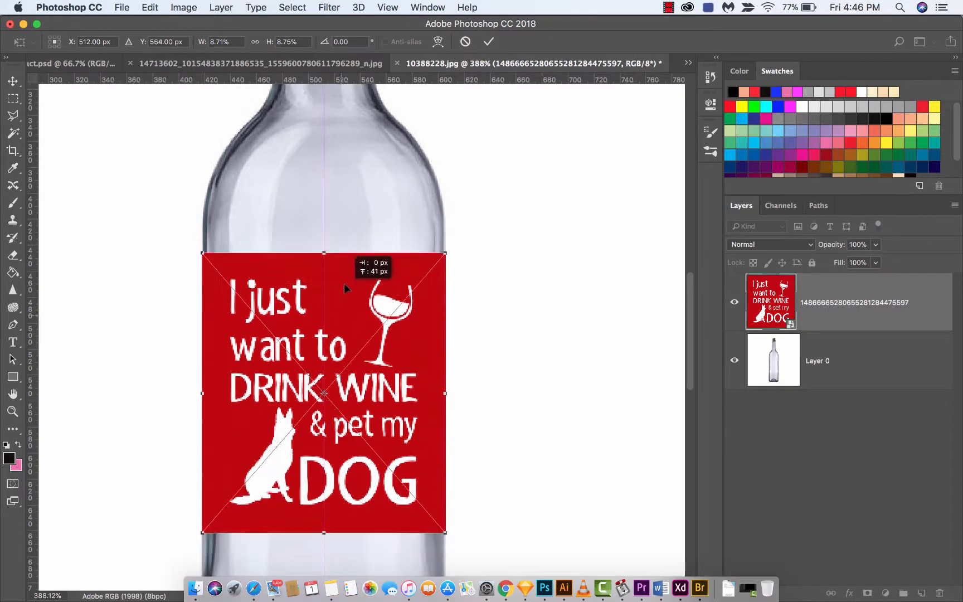
pyautogui.moveTo(322, 393); pyautogui.dragTo(322, 368)
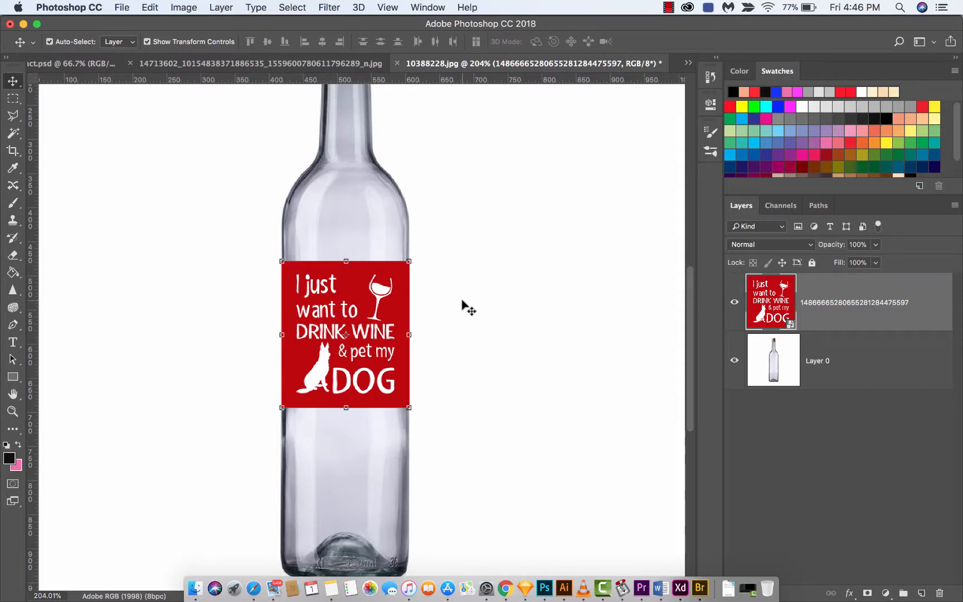
pyautogui.moveTo(361, 270)
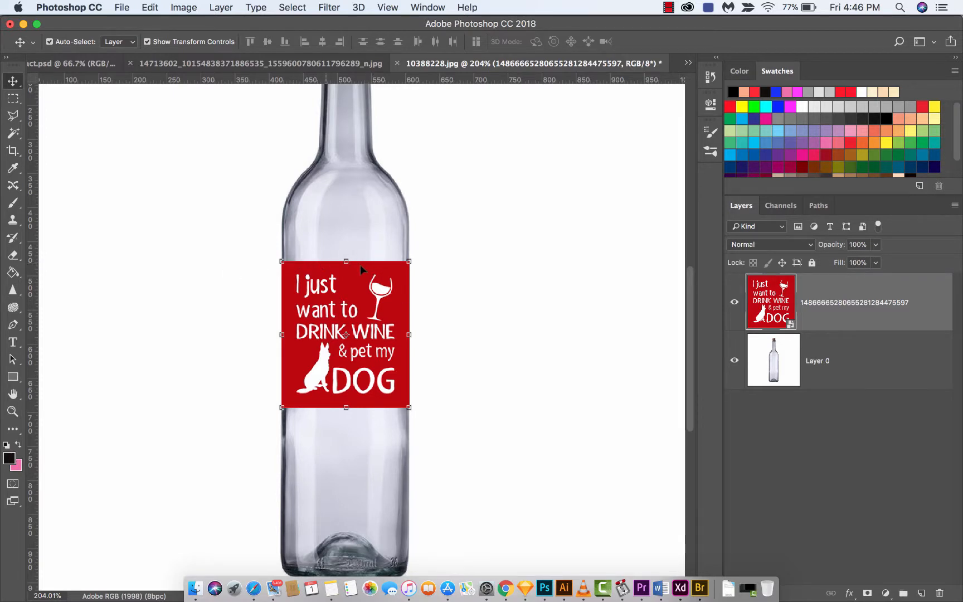
pyautogui.moveTo(330, 274)
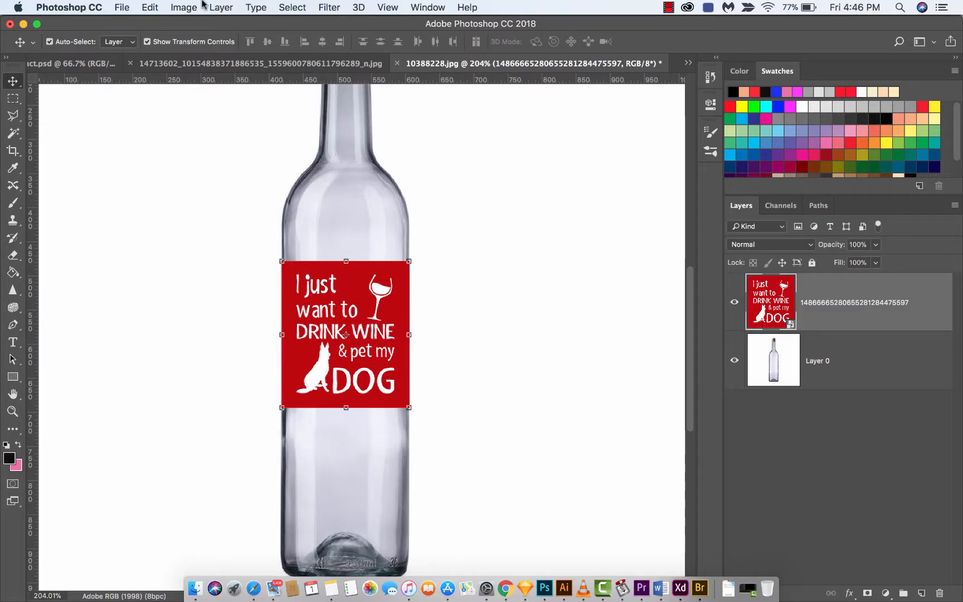
# Start Free Transform on the label layer via Edit > Free Transform
pyautogui.click(149, 7)
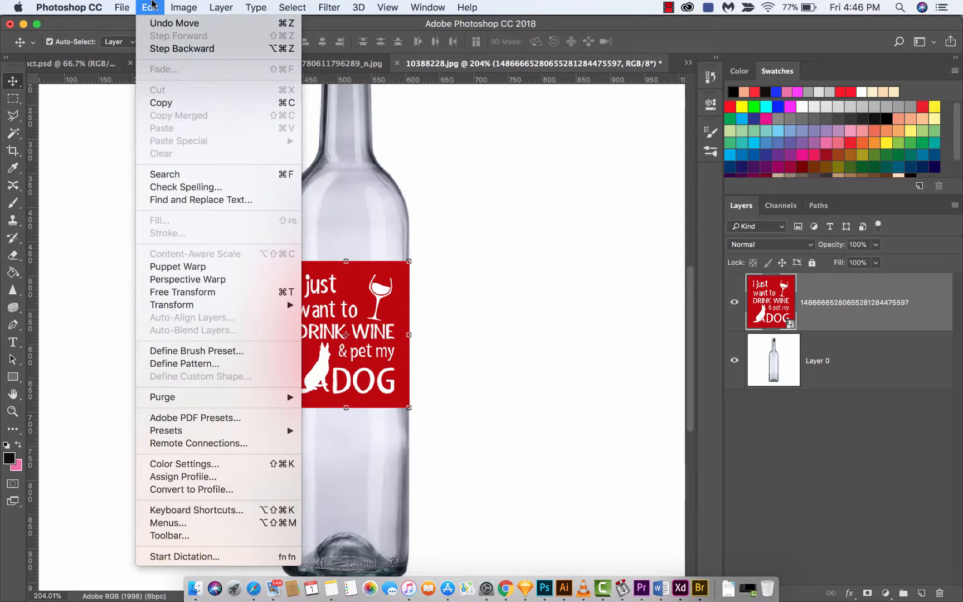
pyautogui.moveTo(181, 292)
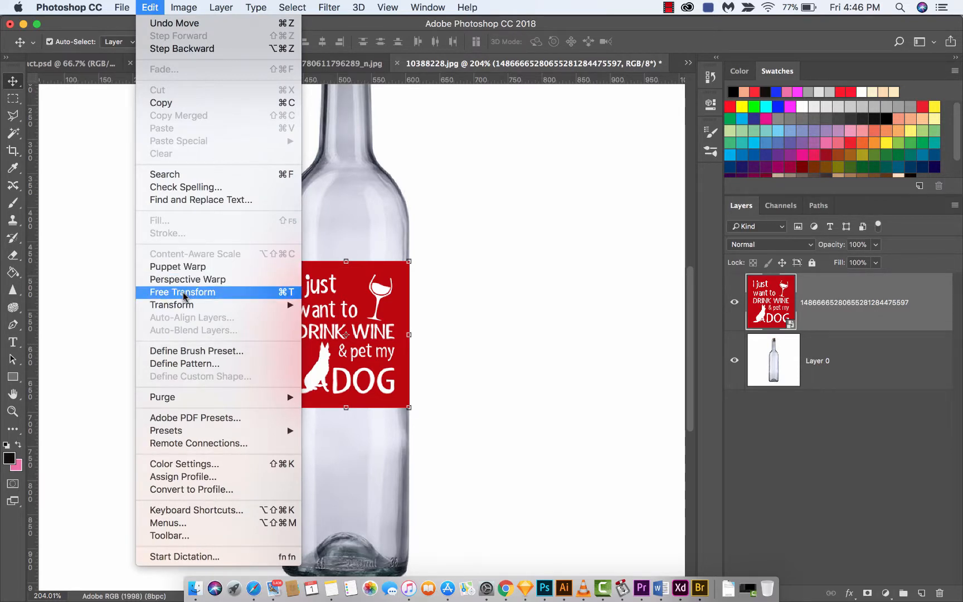
pyautogui.click(182, 292)
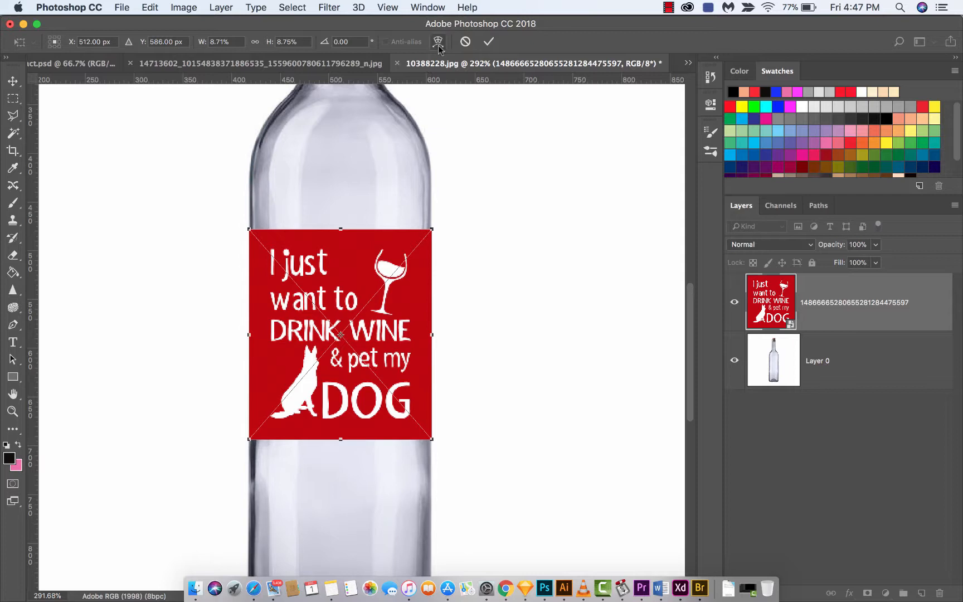
pyautogui.moveTo(438, 41)
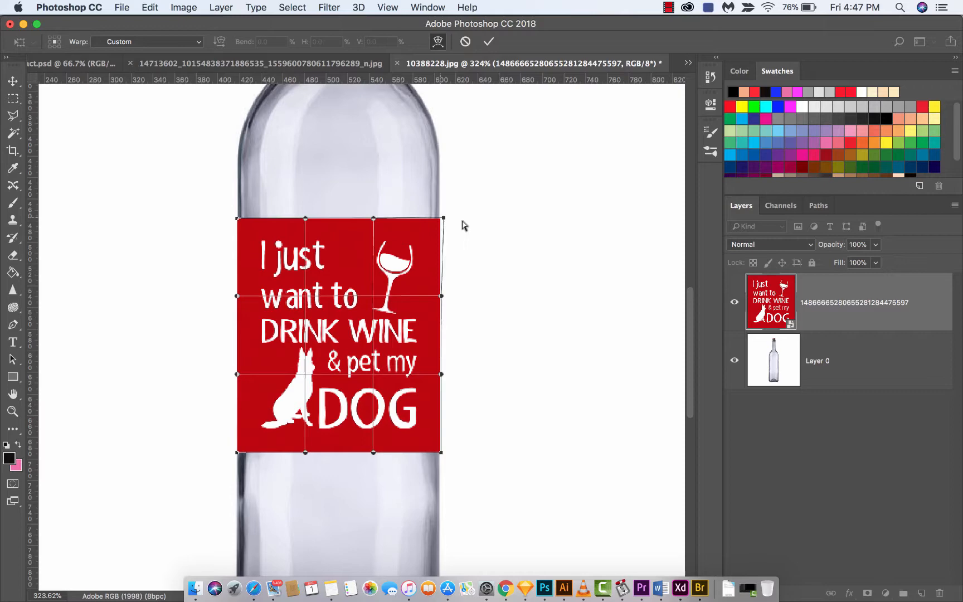
# Test-stretch the label's top-right warp corner outward, then pull it back to flat
pyautogui.moveTo(439, 220); pyautogui.dragTo(580, 130)
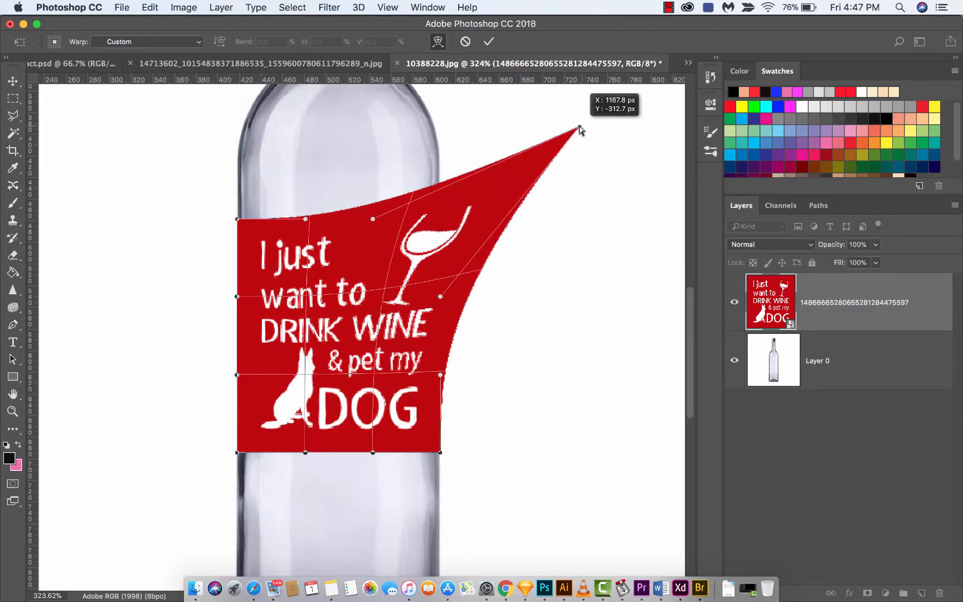
pyautogui.moveTo(580, 129); pyautogui.dragTo(308, 101)
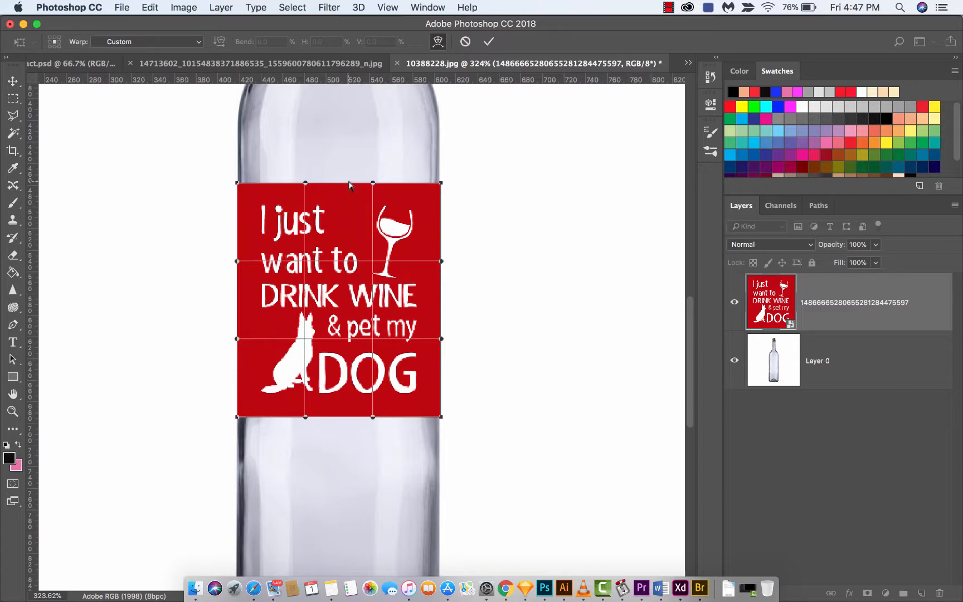
pyautogui.moveTo(341, 197)
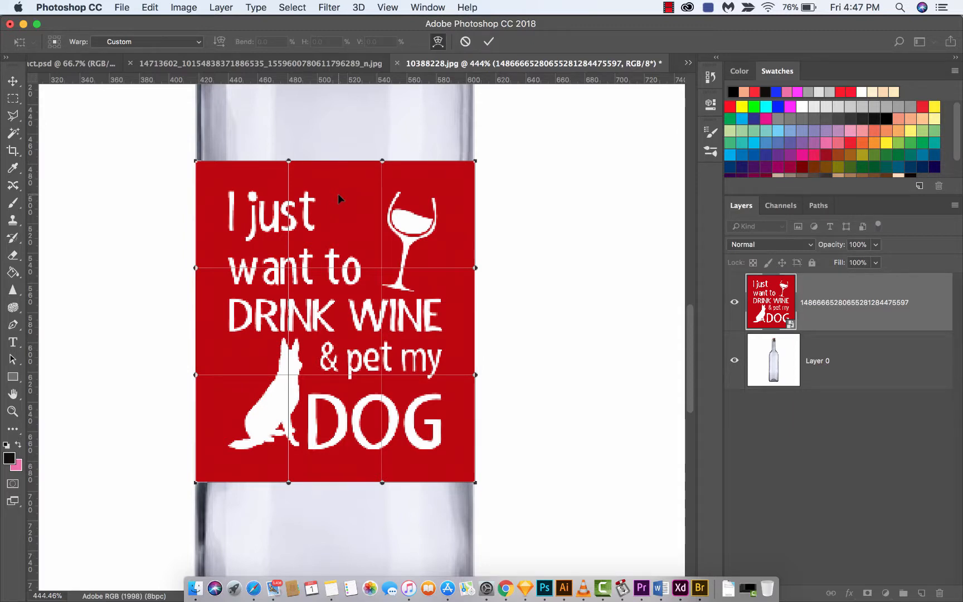
pyautogui.moveTo(336, 176)
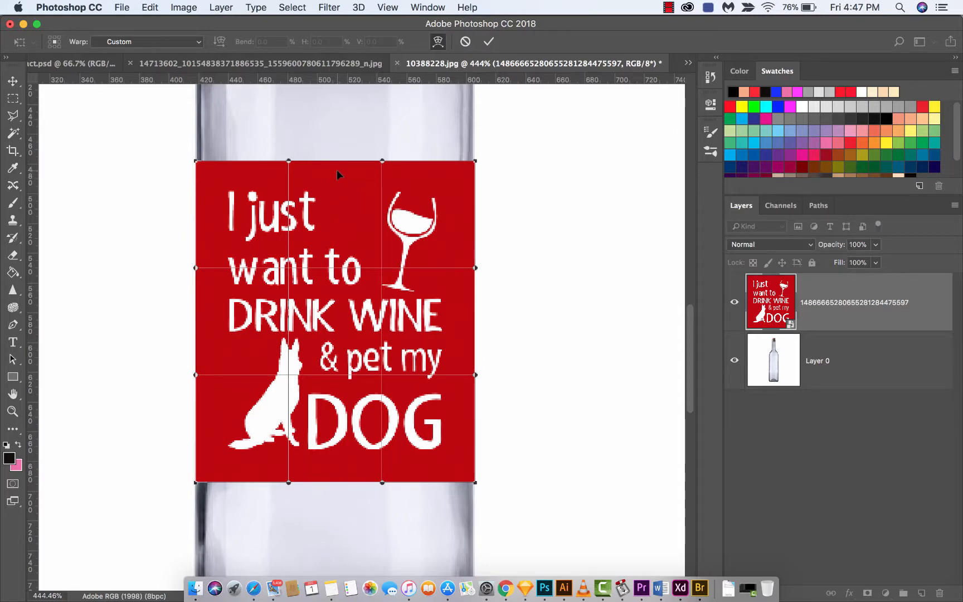
pyautogui.moveTo(333, 191)
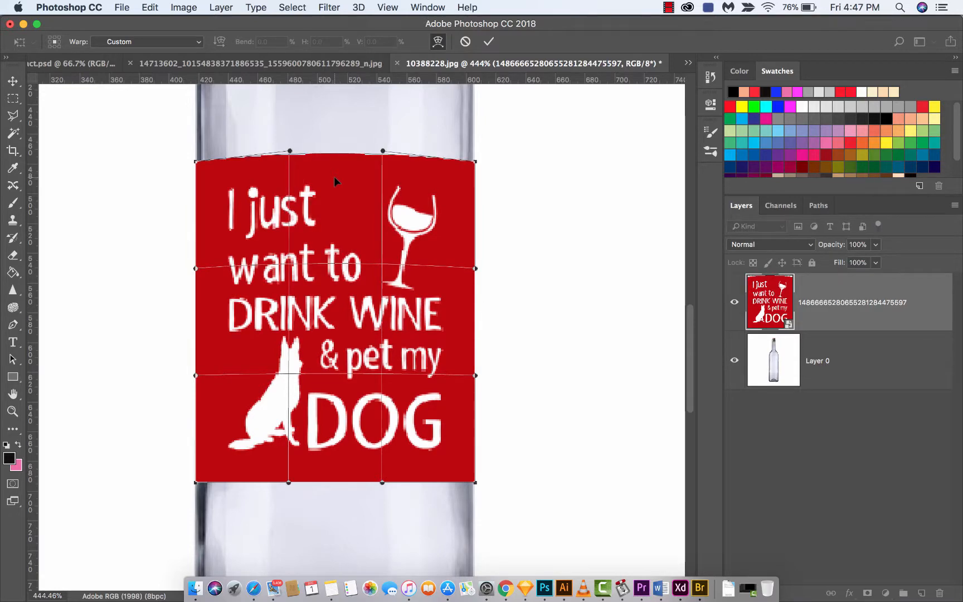
pyautogui.moveTo(396, 289)
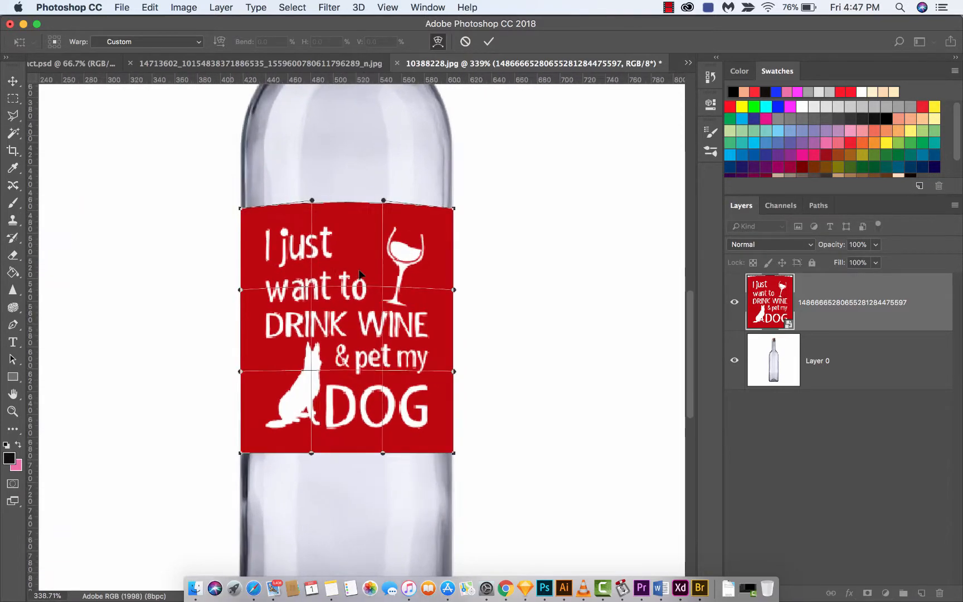
# Commit the slightly curved warp of the label's top edge
pyautogui.click(488, 41)
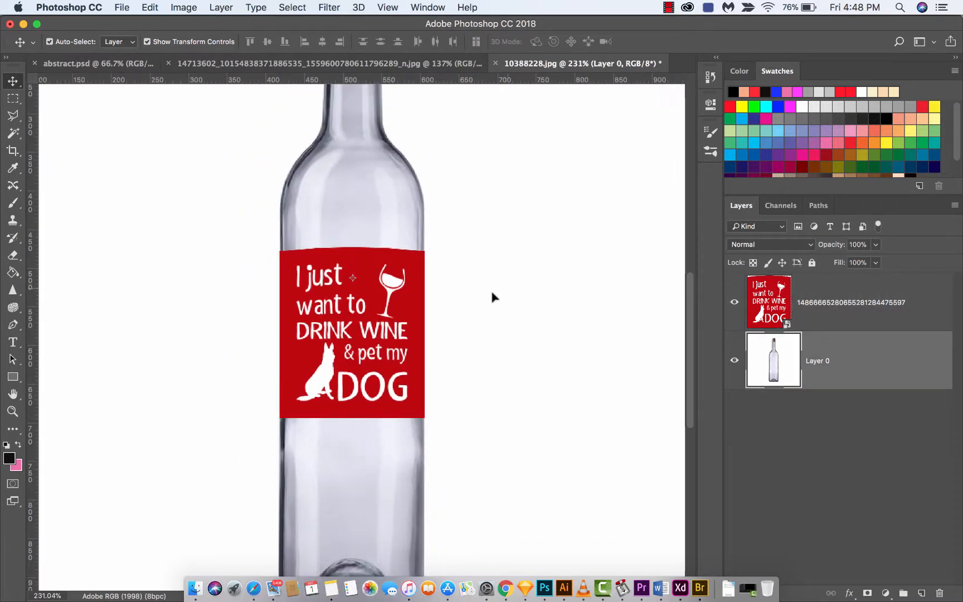
pyautogui.moveTo(354, 262)
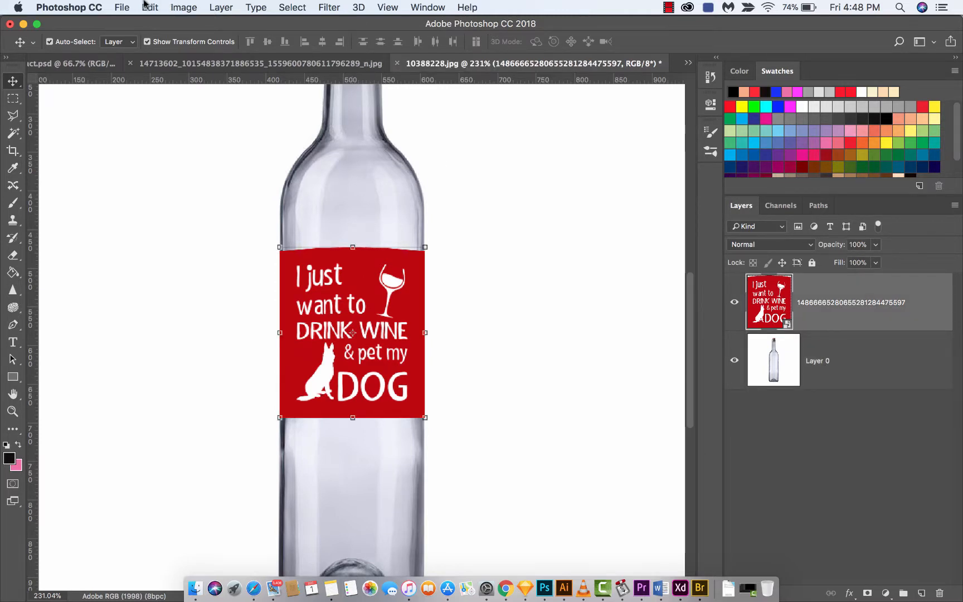
# Warp the label's bottom edge into a slight curve around the bottle and commit it
pyautogui.click(150, 7)
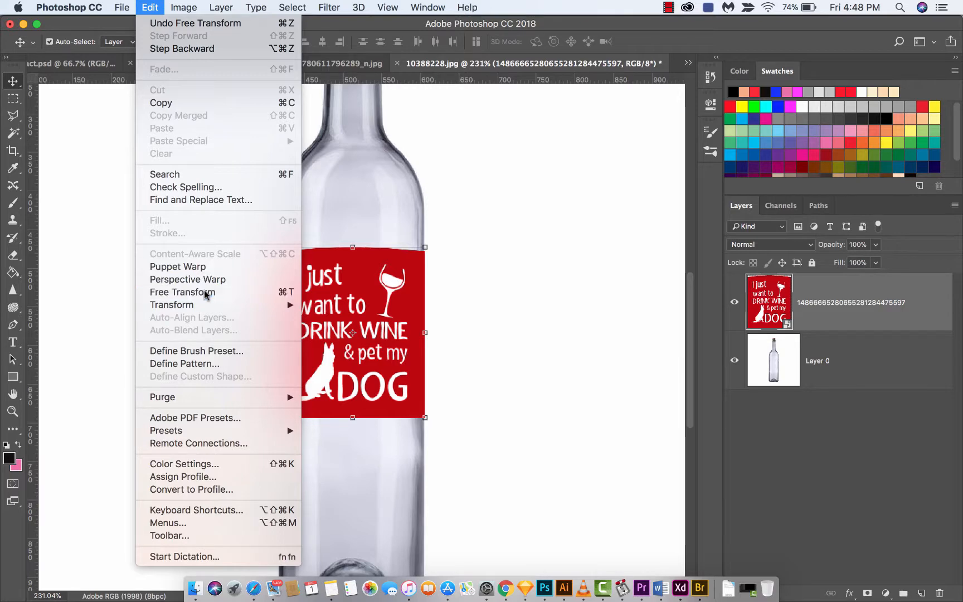
pyautogui.click(181, 292)
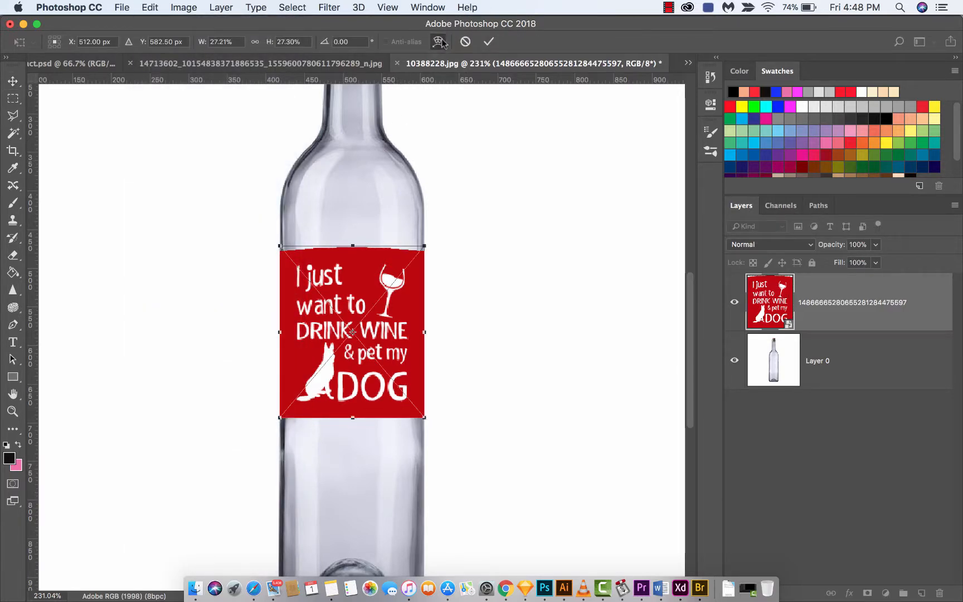
pyautogui.click(438, 41)
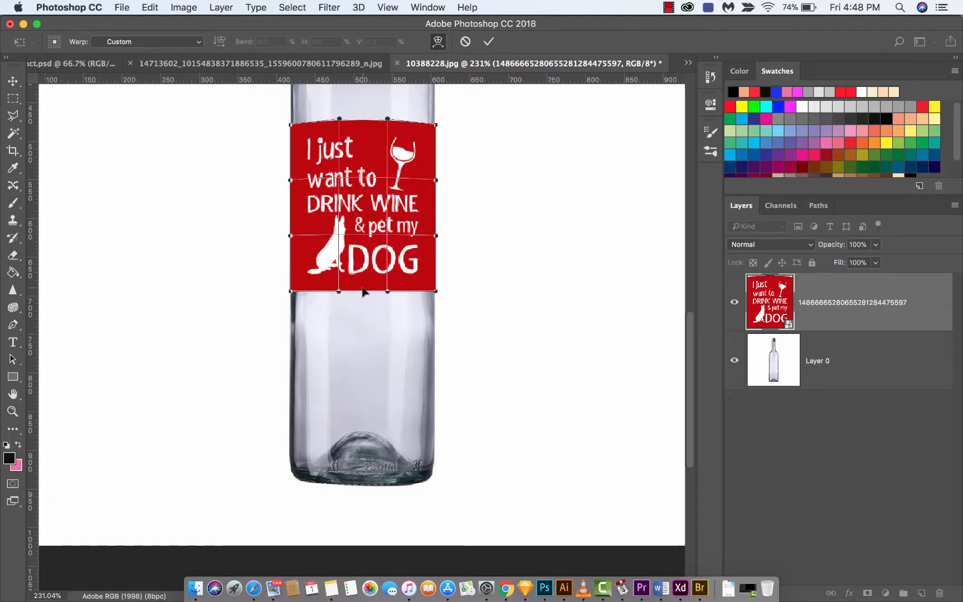
pyautogui.moveTo(362, 293); pyautogui.dragTo(363, 297)
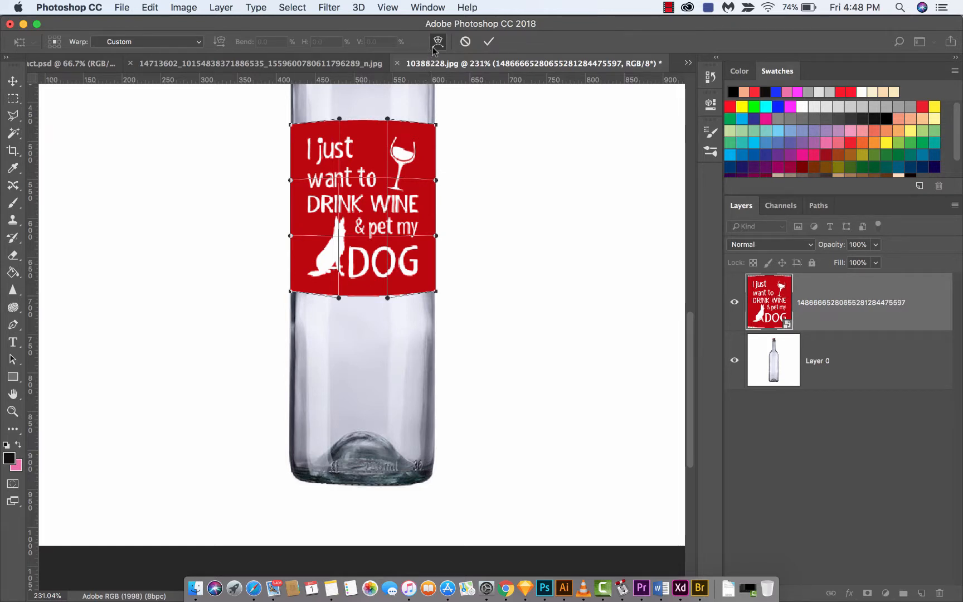
pyautogui.click(488, 41)
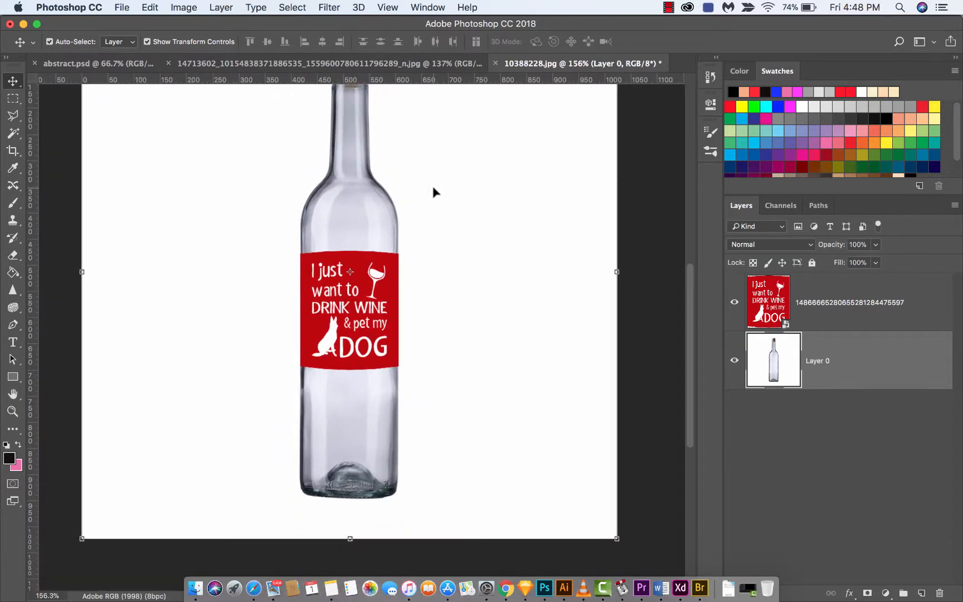
pyautogui.moveTo(412, 283)
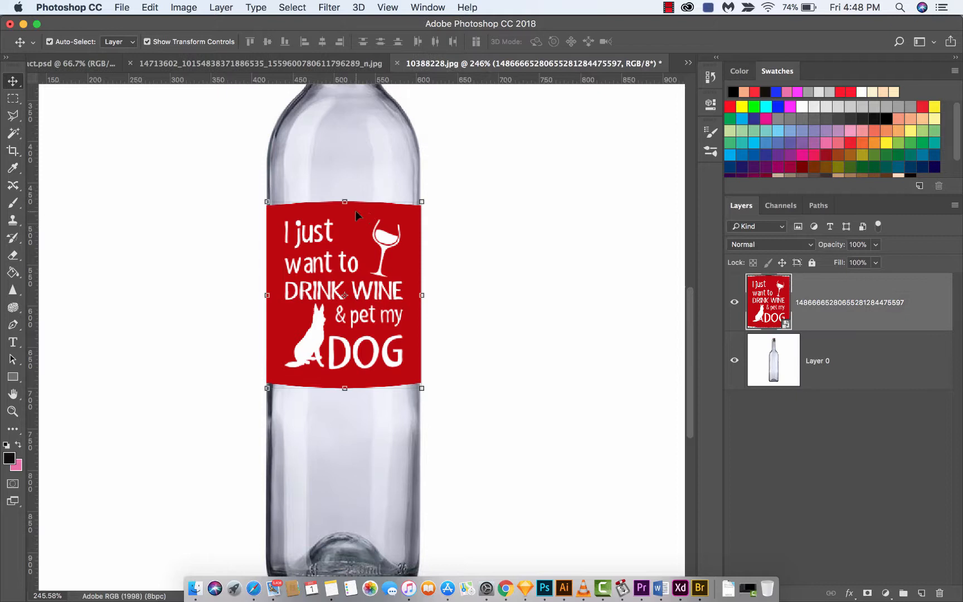
pyautogui.moveTo(362, 110)
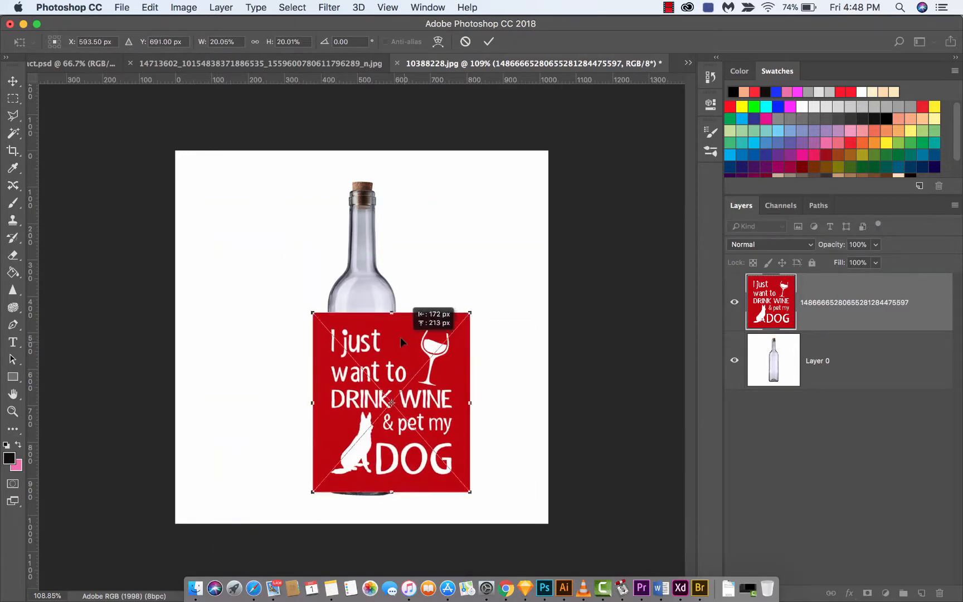
# Scale the label down to a smaller square matching the bottle's width
pyautogui.moveTo(391, 402); pyautogui.dragTo(361, 381)
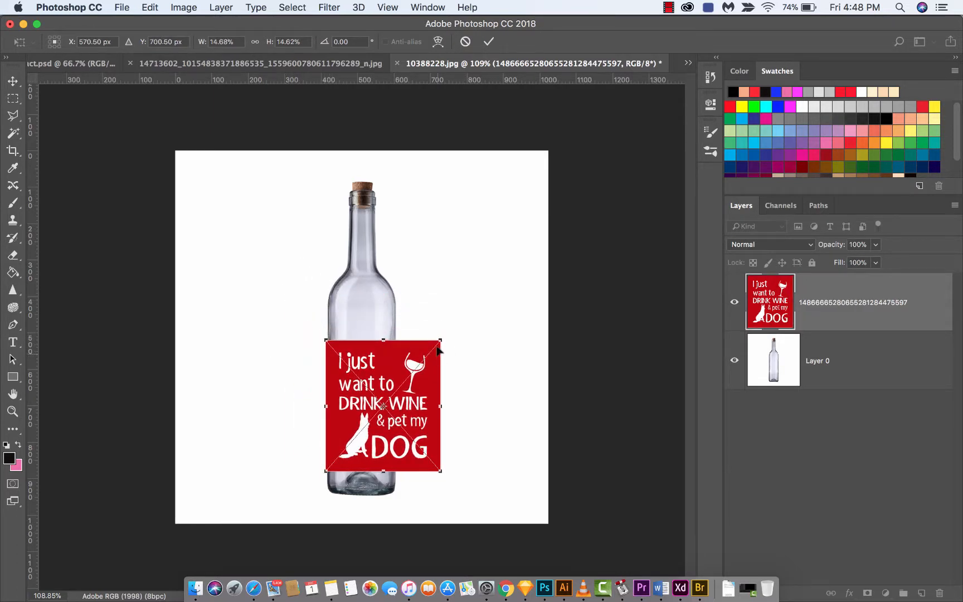
pyautogui.moveTo(442, 345); pyautogui.dragTo(393, 393)
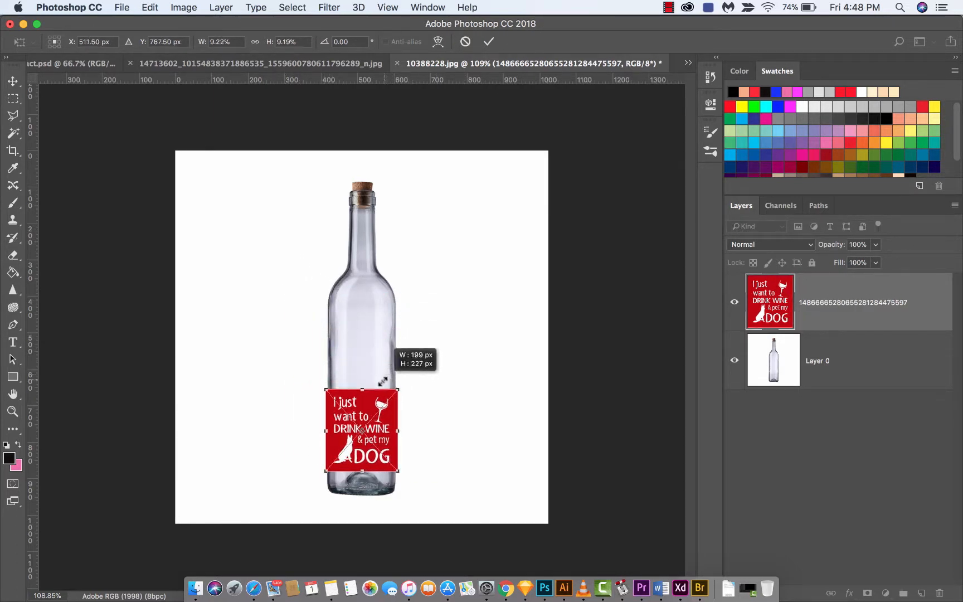
pyautogui.moveTo(361, 436); pyautogui.dragTo(361, 346)
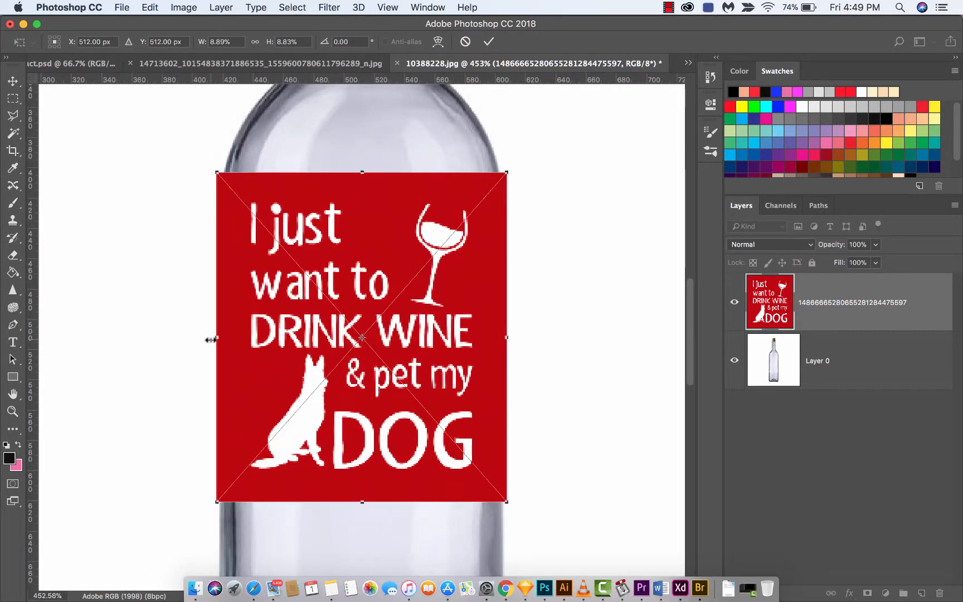
pyautogui.moveTo(217, 338); pyautogui.dragTo(219, 341)
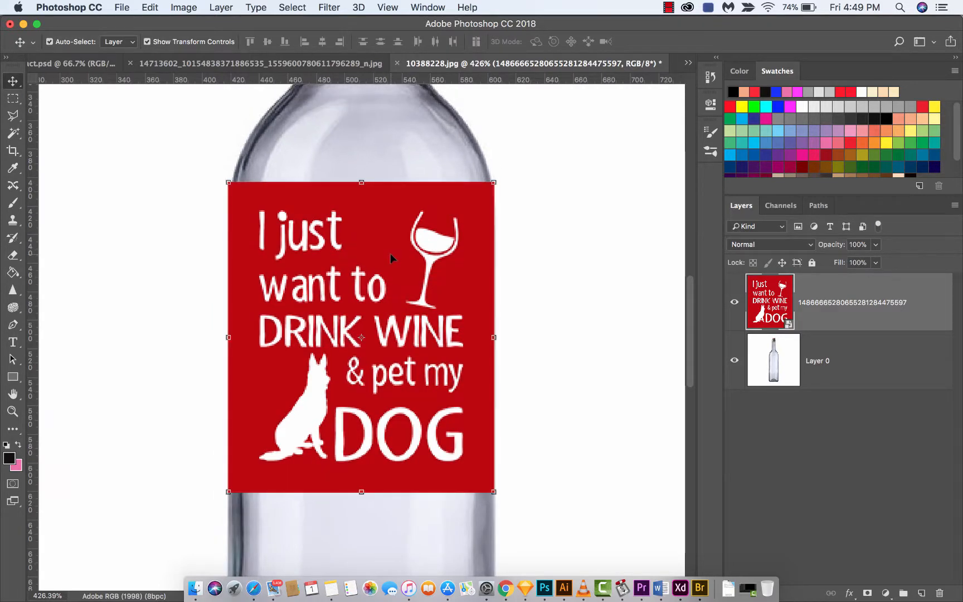
pyautogui.click(149, 8)
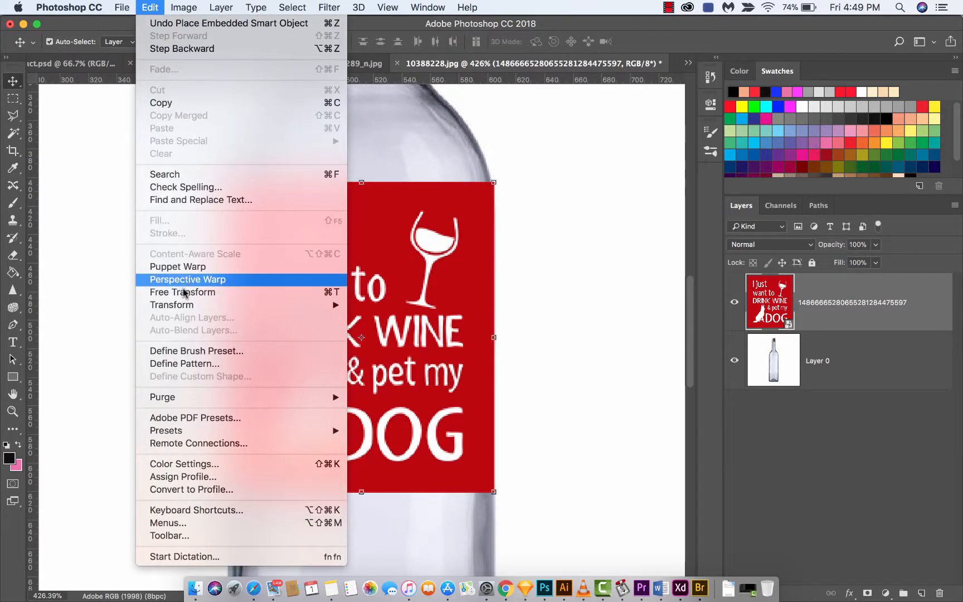
pyautogui.click(183, 292)
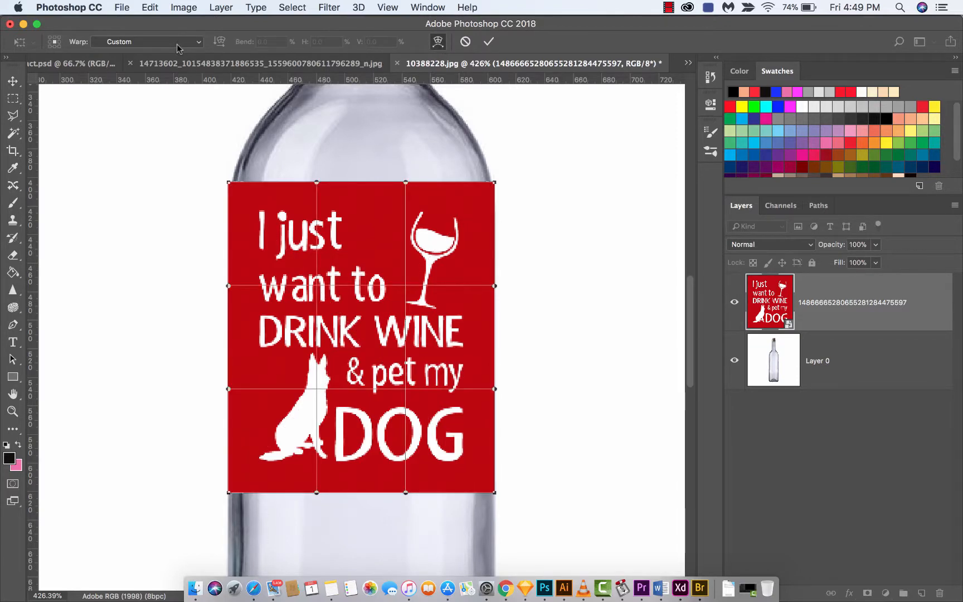
pyautogui.click(147, 41)
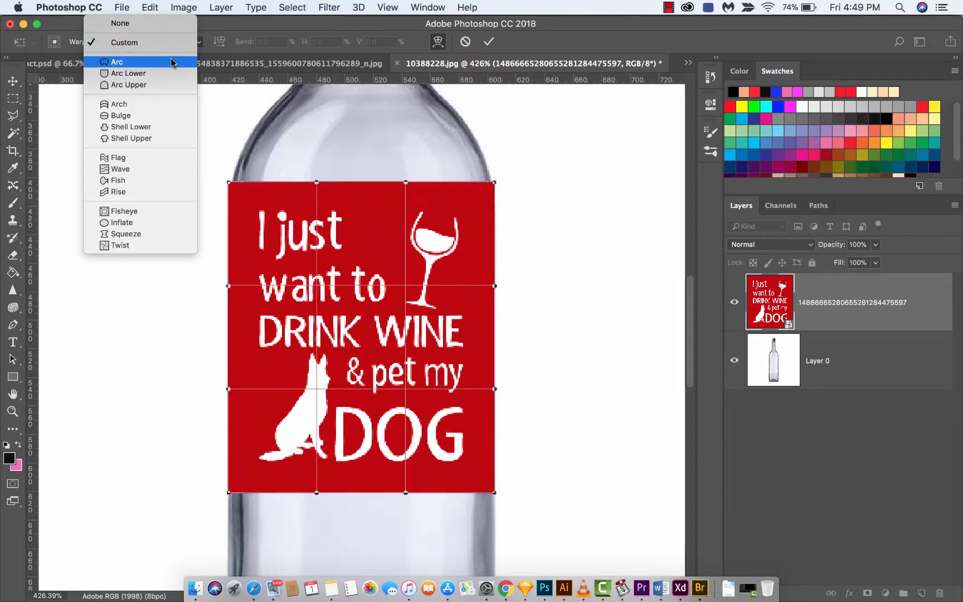
pyautogui.click(117, 61)
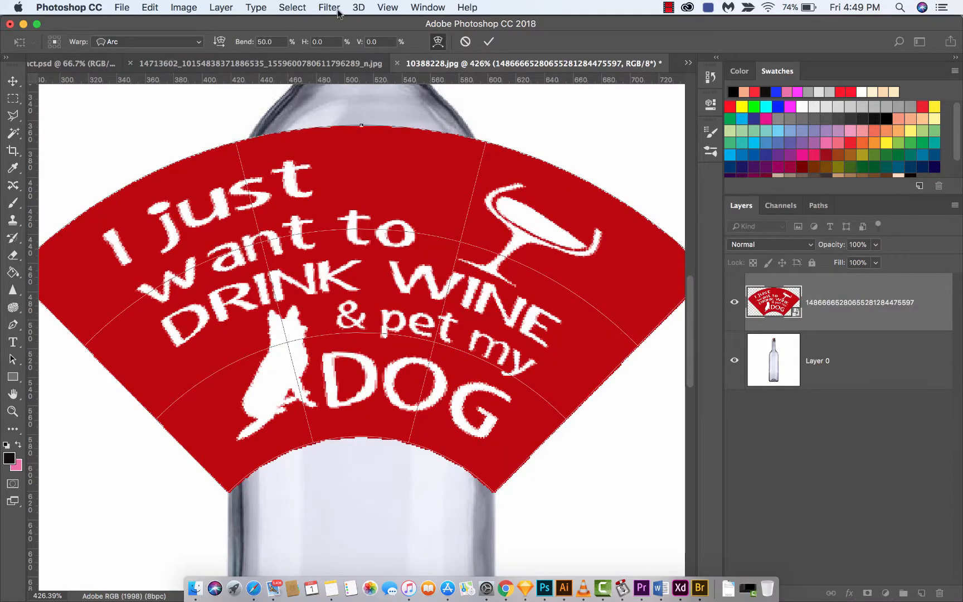
pyautogui.moveTo(248, 47)
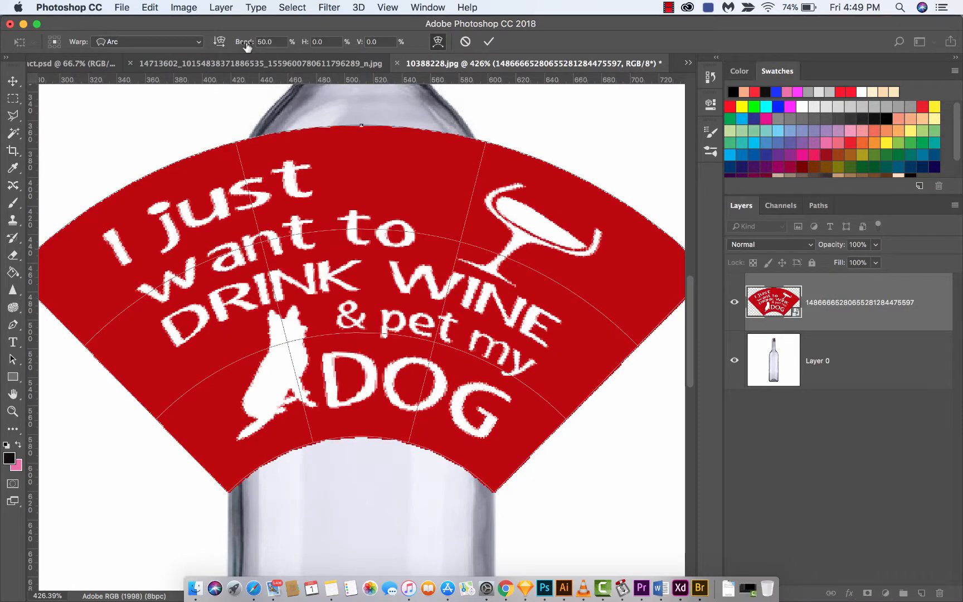
pyautogui.write('9.0')
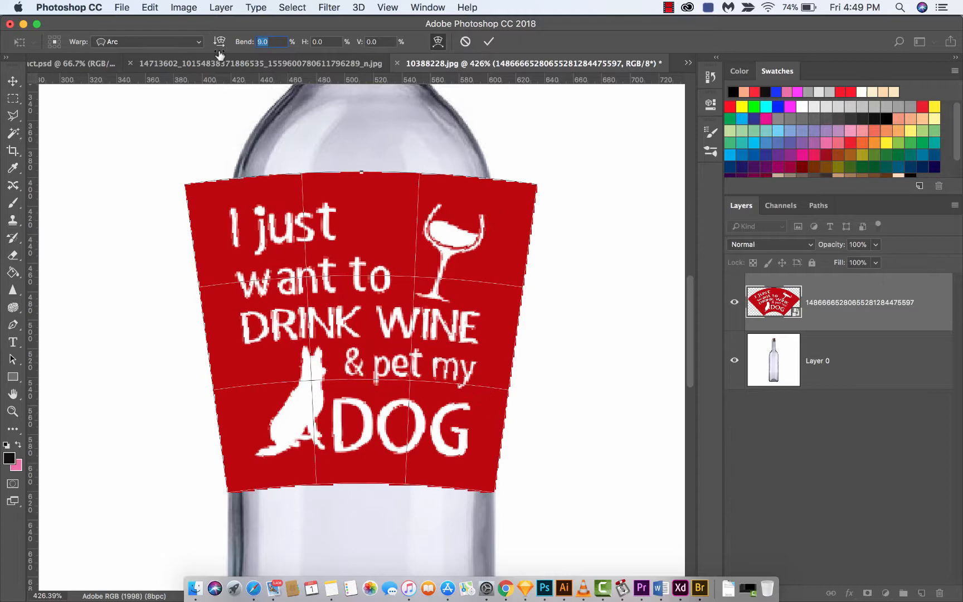
pyautogui.write('3.0')
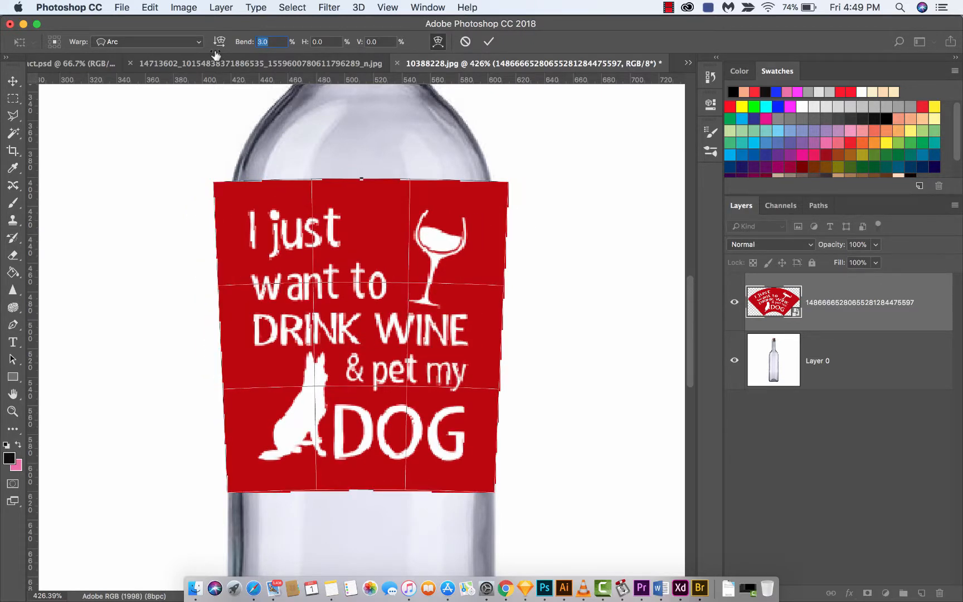
pyautogui.write('1.0')
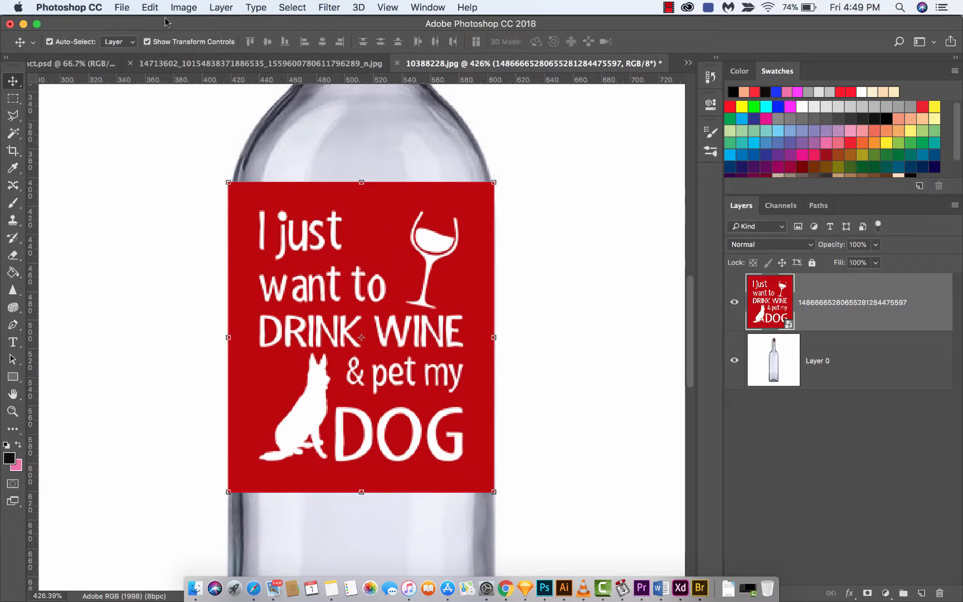
# Apply the Bulge warp preset to the label with Bend set to 4
pyautogui.click(184, 8)
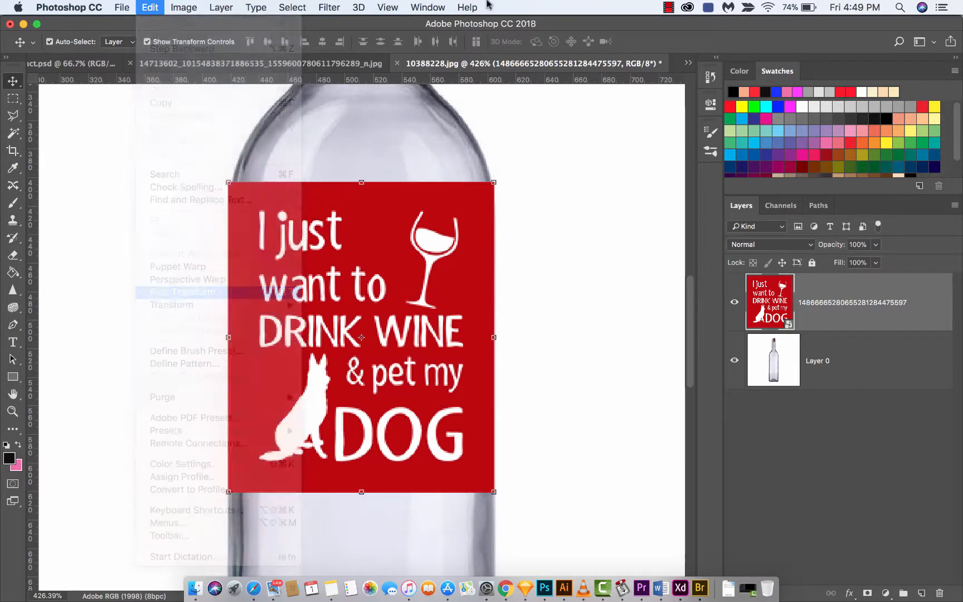
pyautogui.click(181, 292)
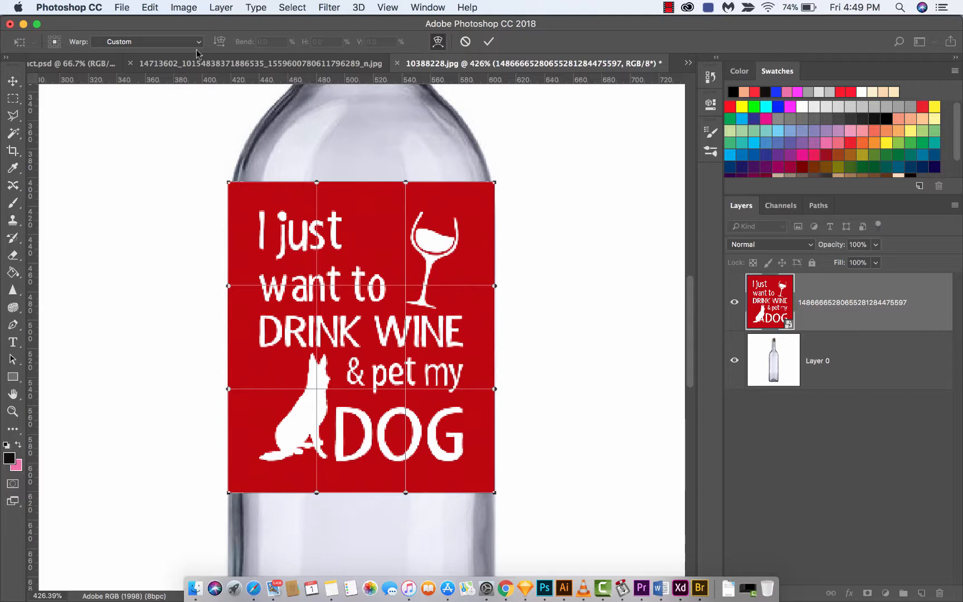
pyautogui.click(147, 41)
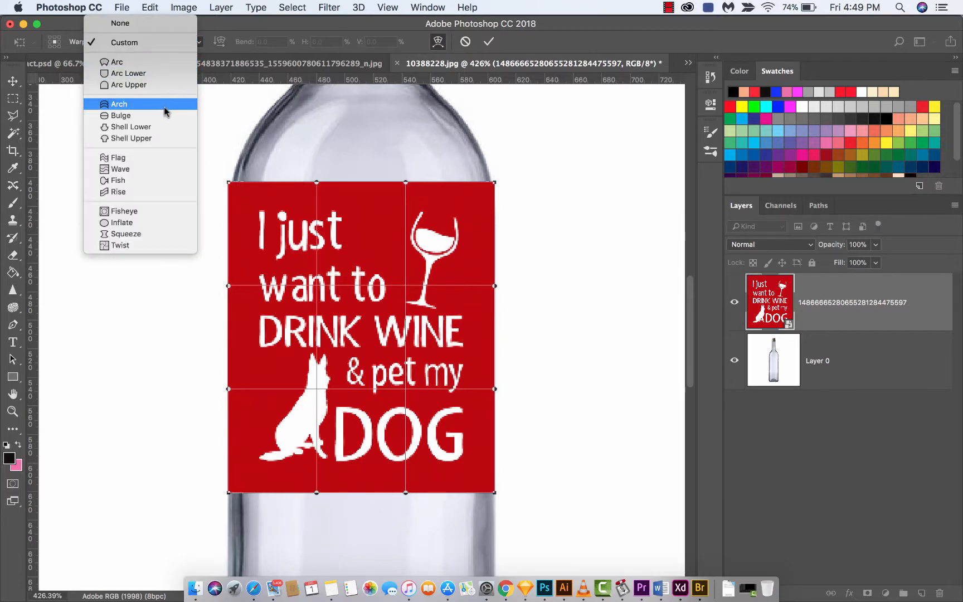
pyautogui.click(120, 116)
pyautogui.write('11')
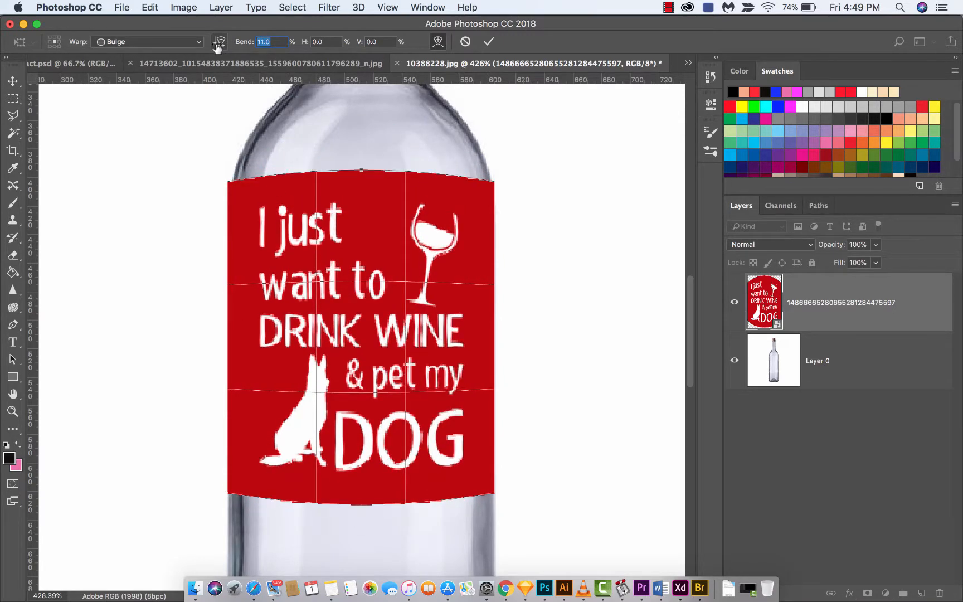
pyautogui.write('4.0')
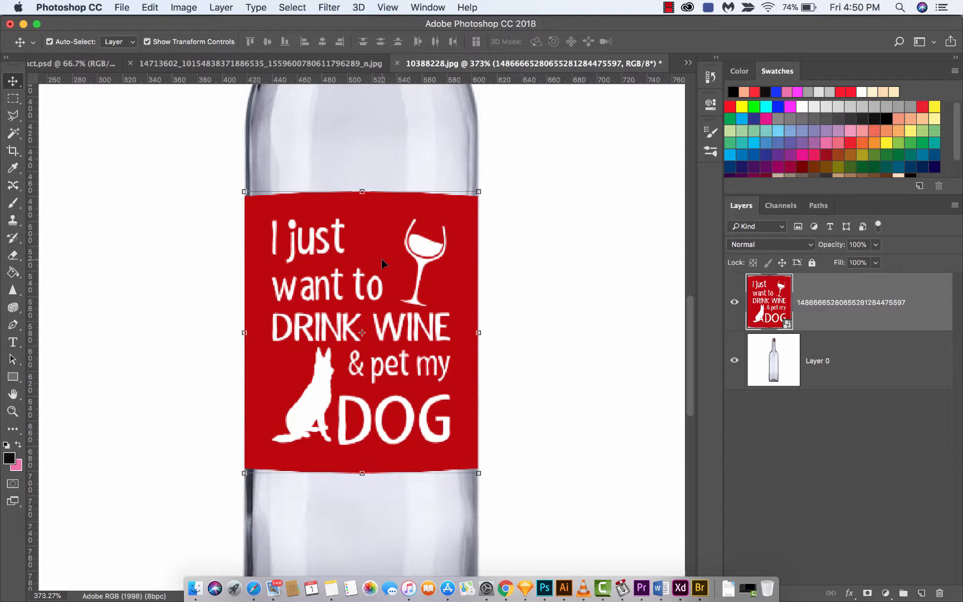
pyautogui.moveTo(387, 254)
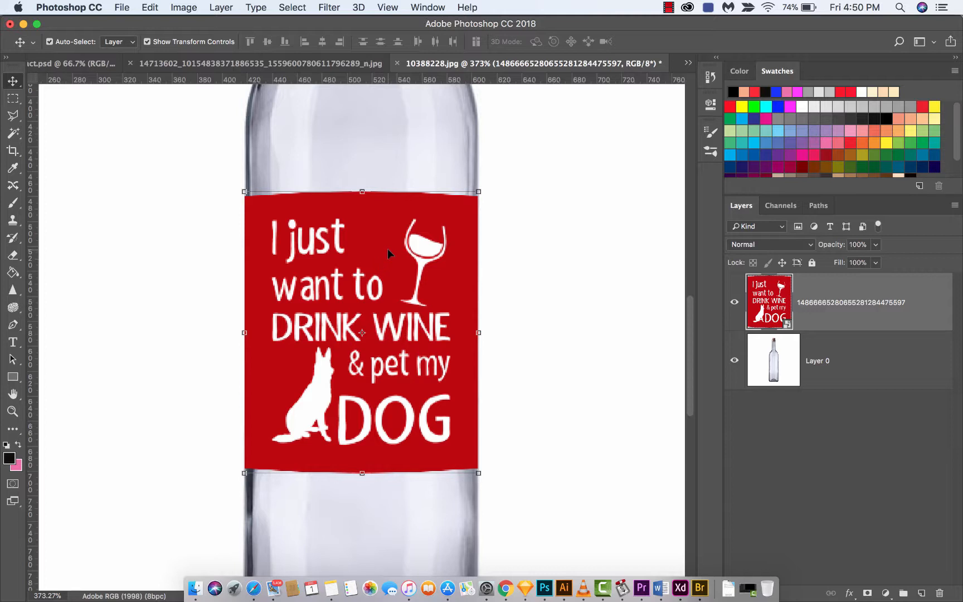
pyautogui.moveTo(369, 289)
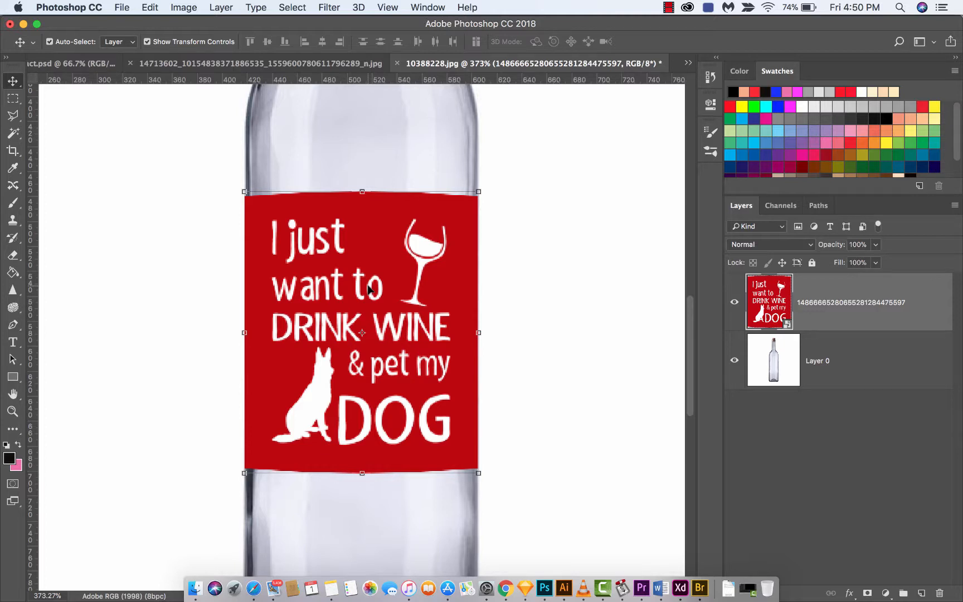
pyautogui.moveTo(571, 171)
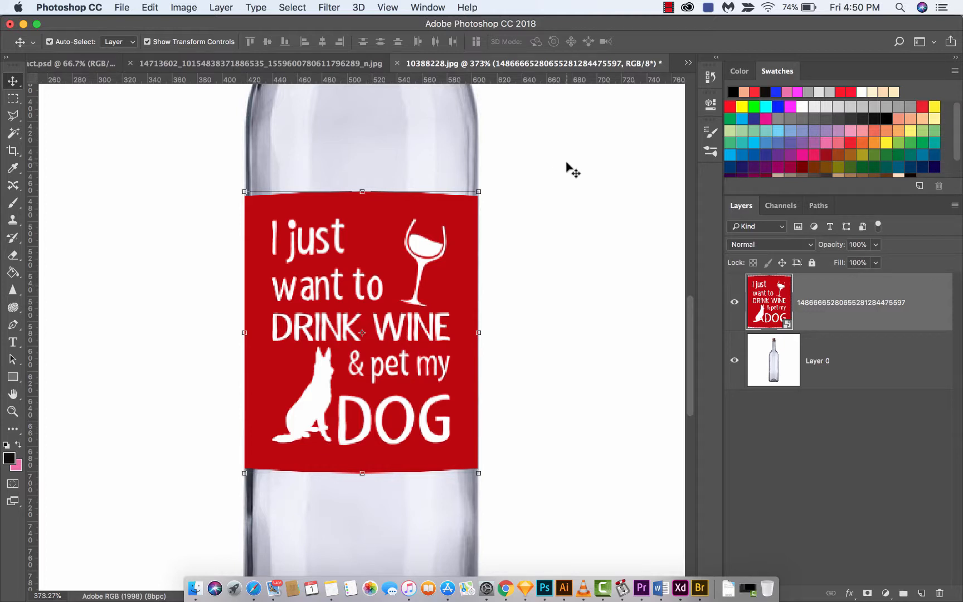
pyautogui.click(668, 8)
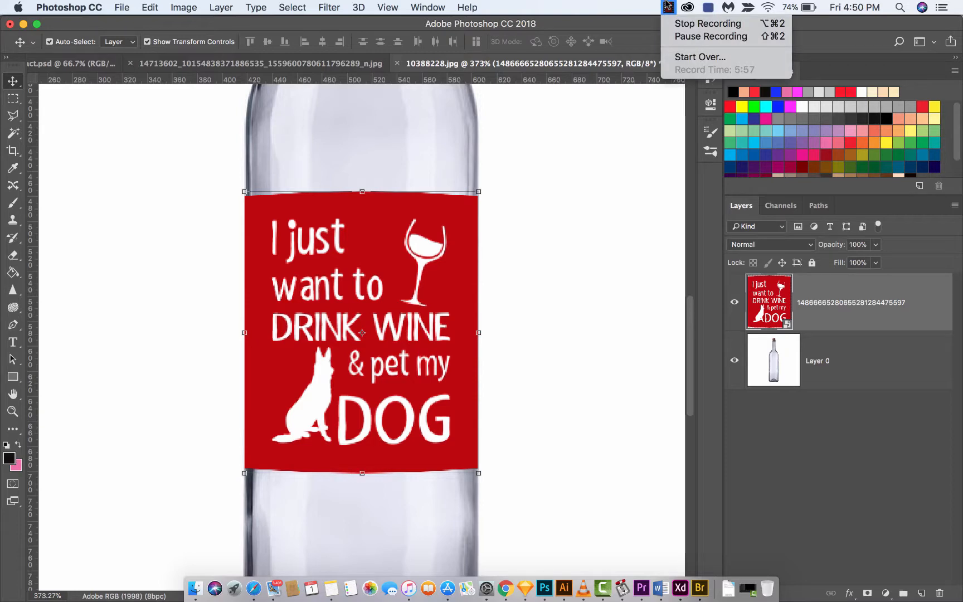